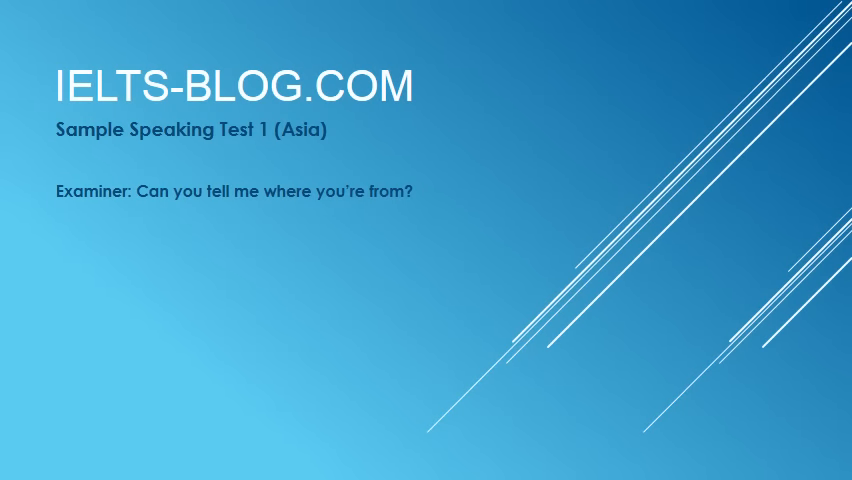
pyautogui.press('Right')
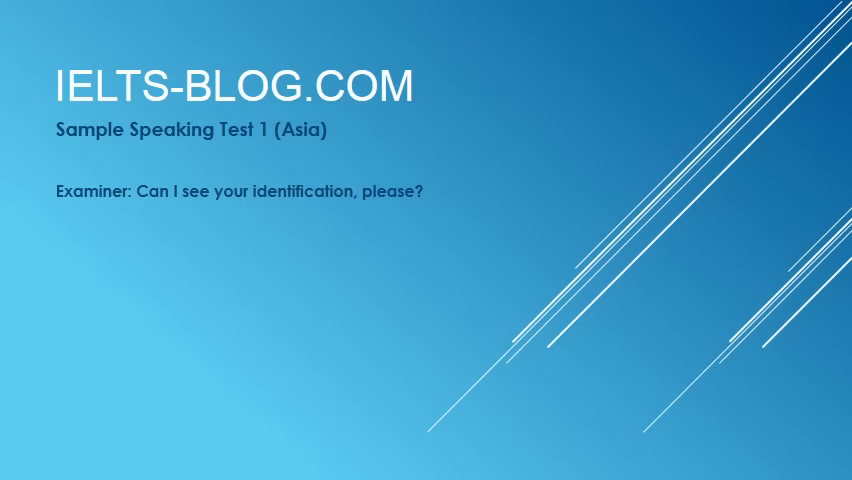